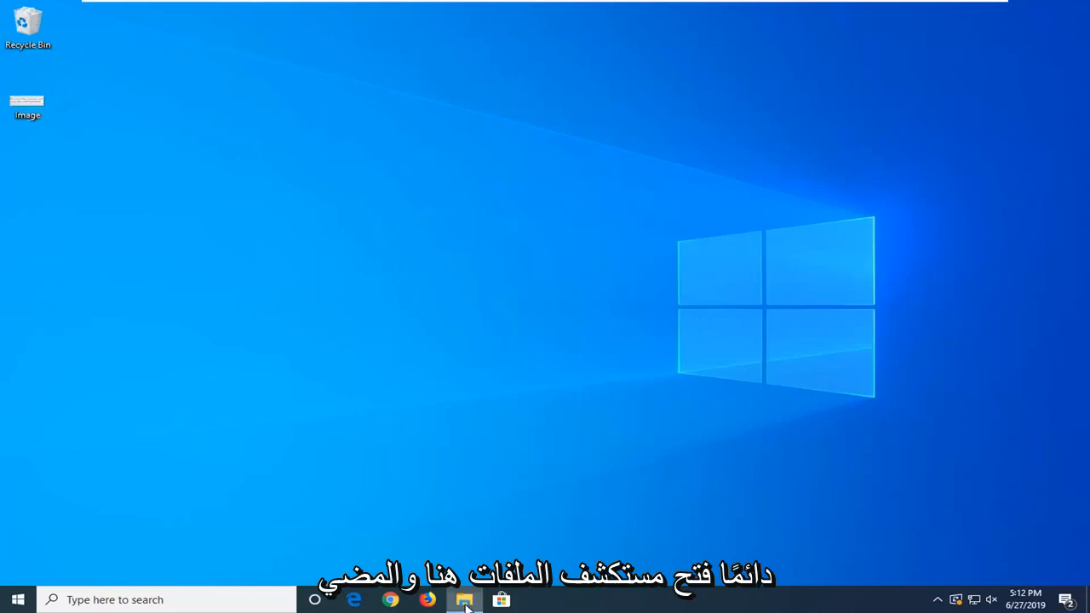
# Open File Explorer and browse Local Disk (C:) into the Users folder
pyautogui.click(464, 600)
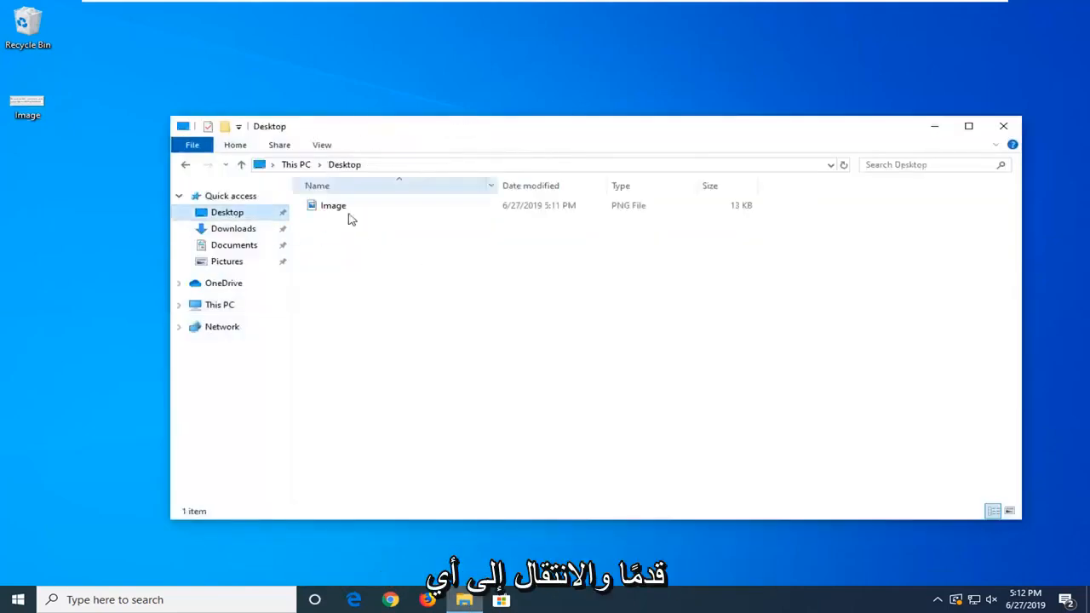
pyautogui.click(232, 228)
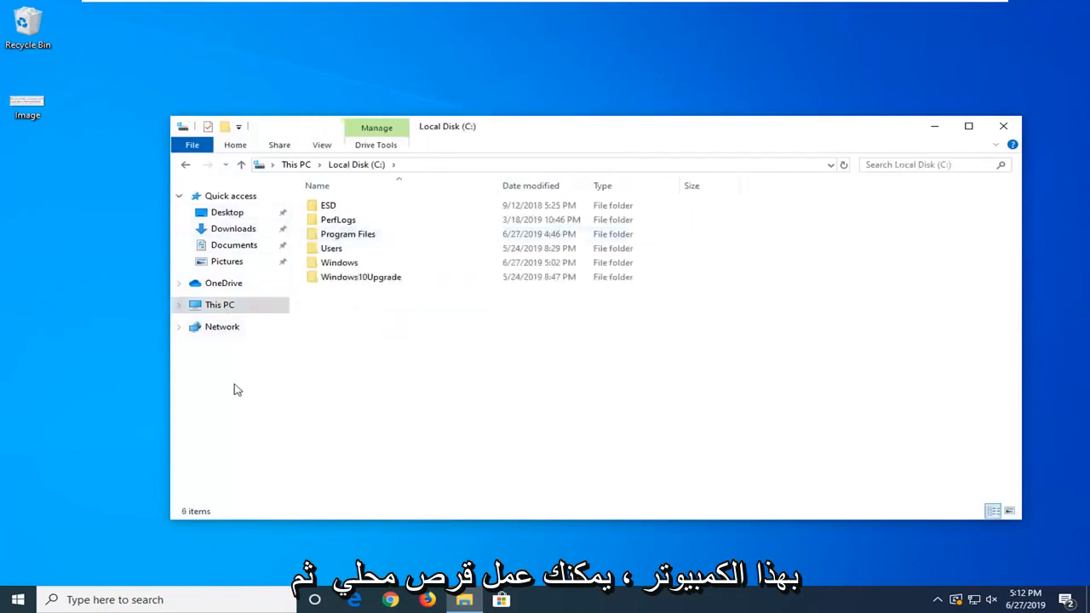
pyautogui.moveTo(353, 301)
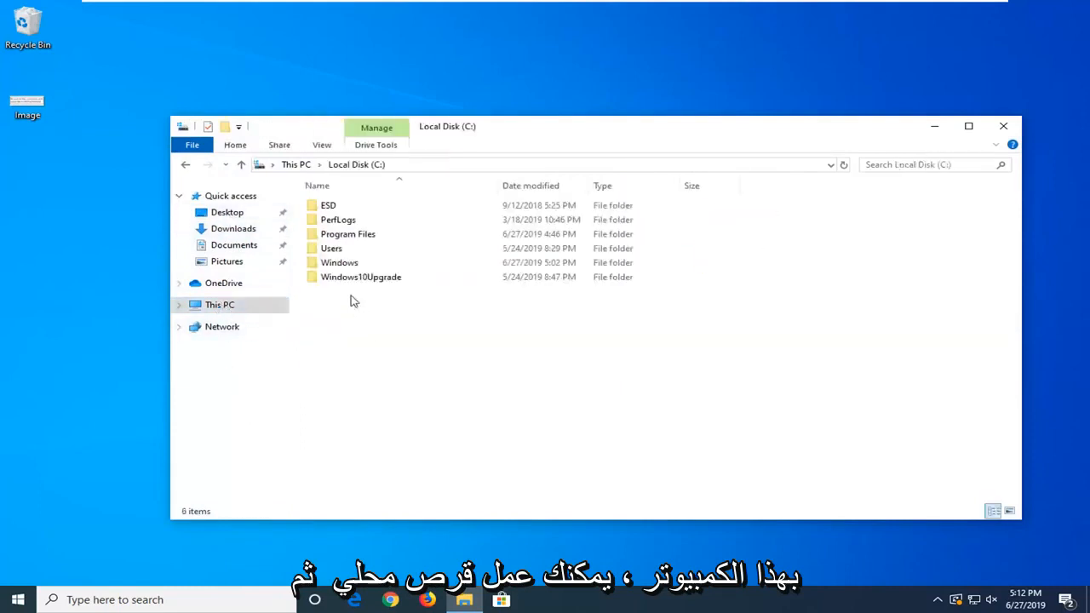
pyautogui.doubleClick(331, 247)
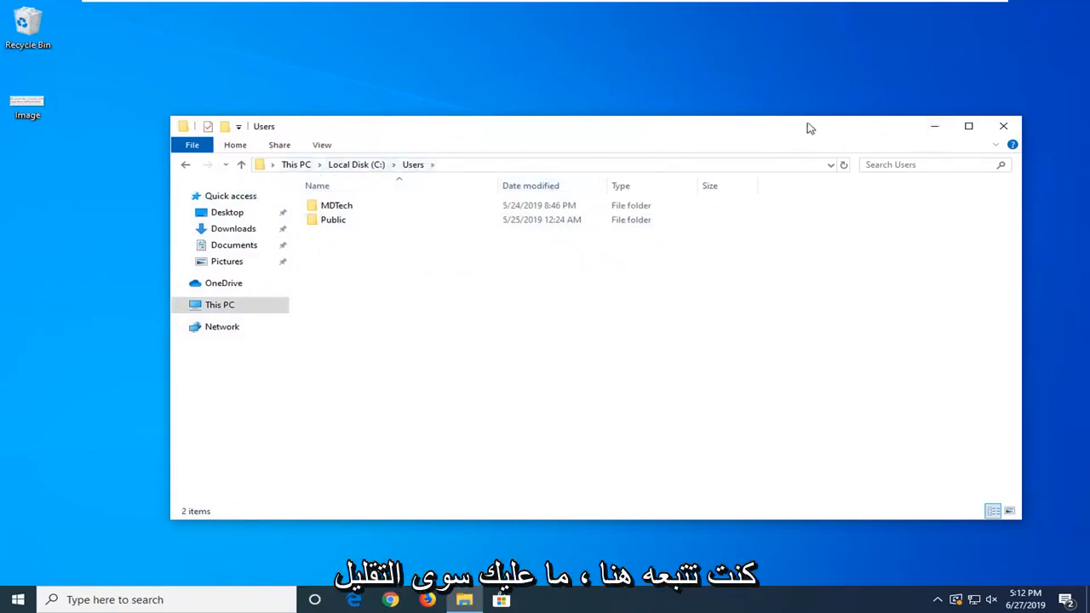
# Search the Start menu for cmd to find Command Prompt
pyautogui.click(17, 600)
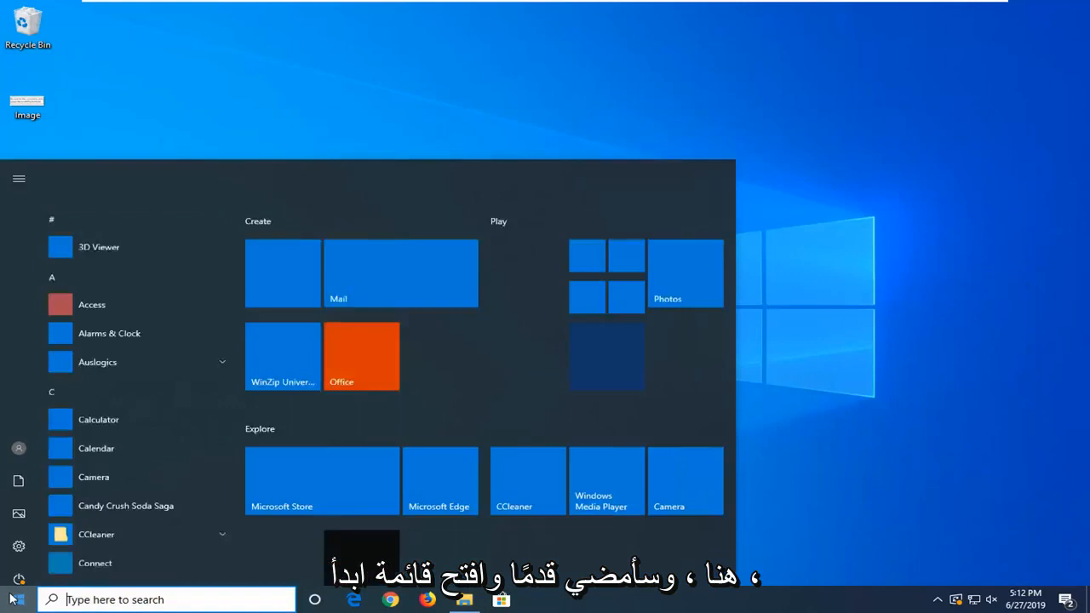
pyautogui.write('cmd')
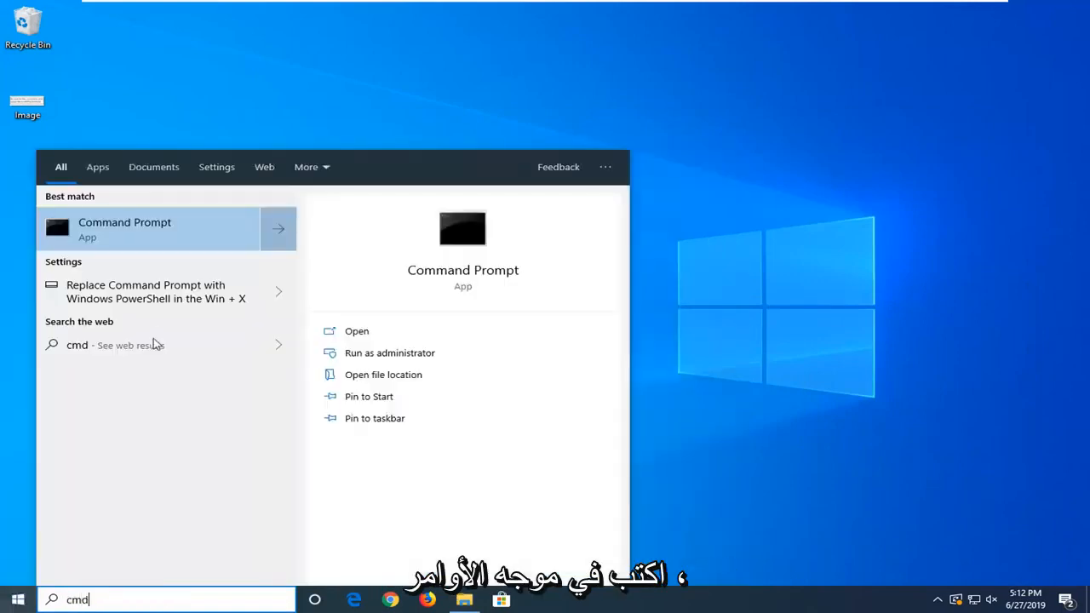
pyautogui.moveTo(179, 241)
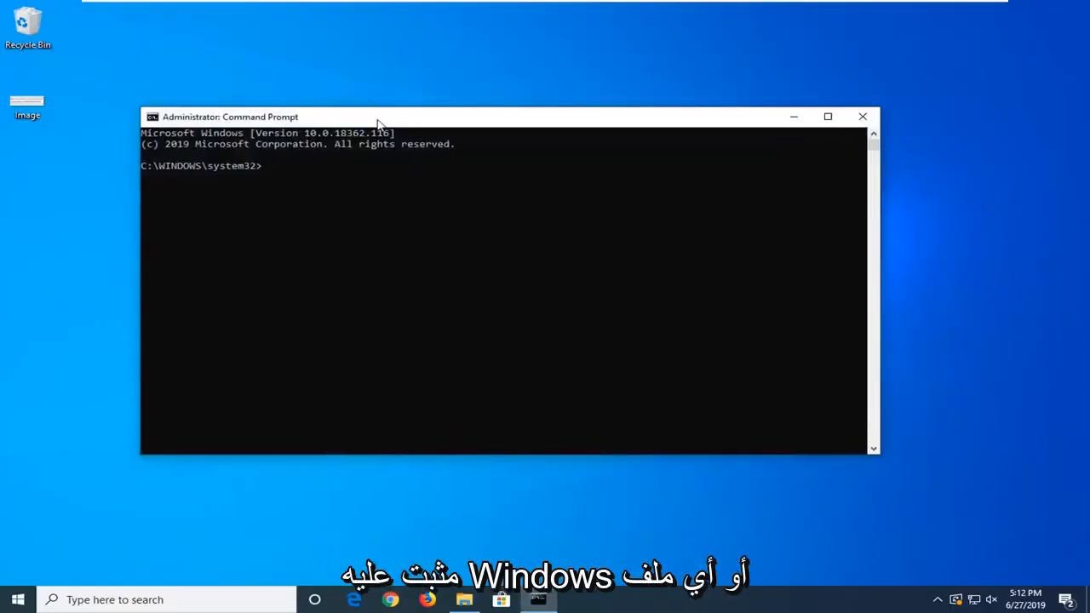
# Type the path C:\Users\...Tech\ at the Command Prompt
pyautogui.write('C')
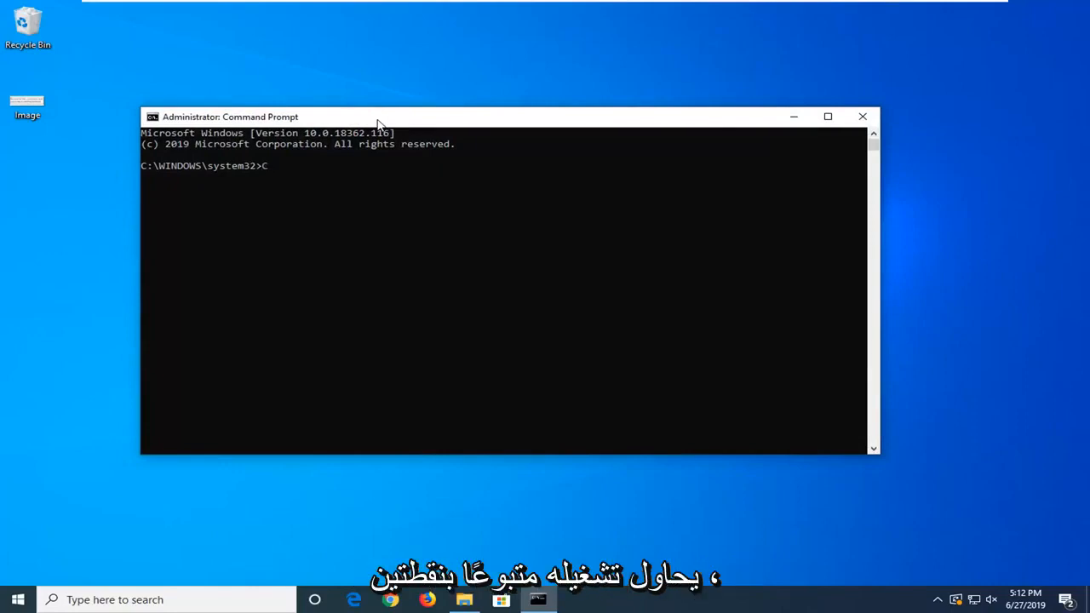
pyautogui.write(':')
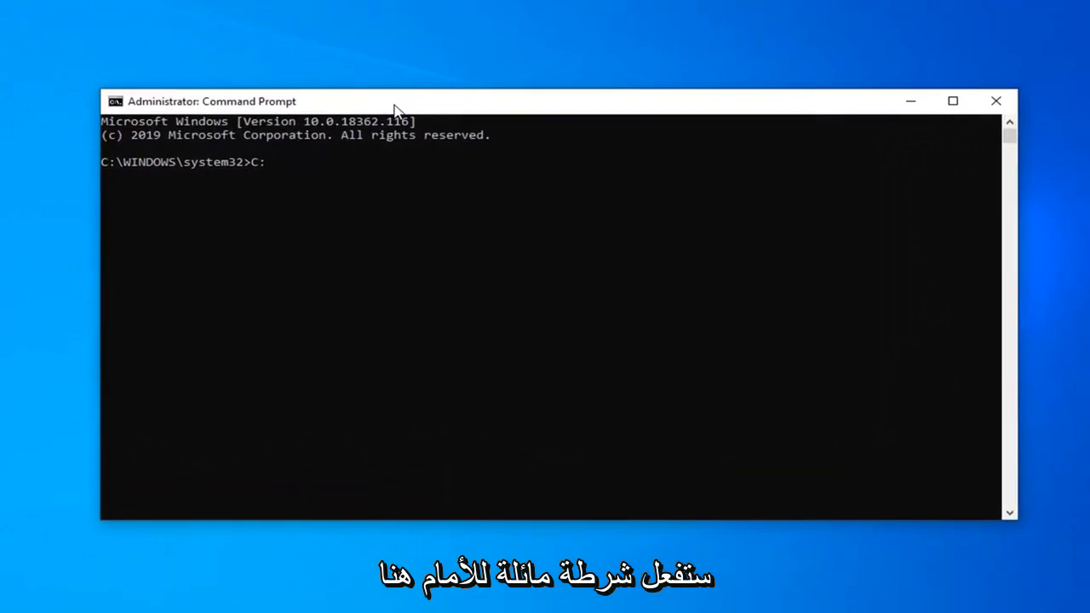
pyautogui.write('\\')
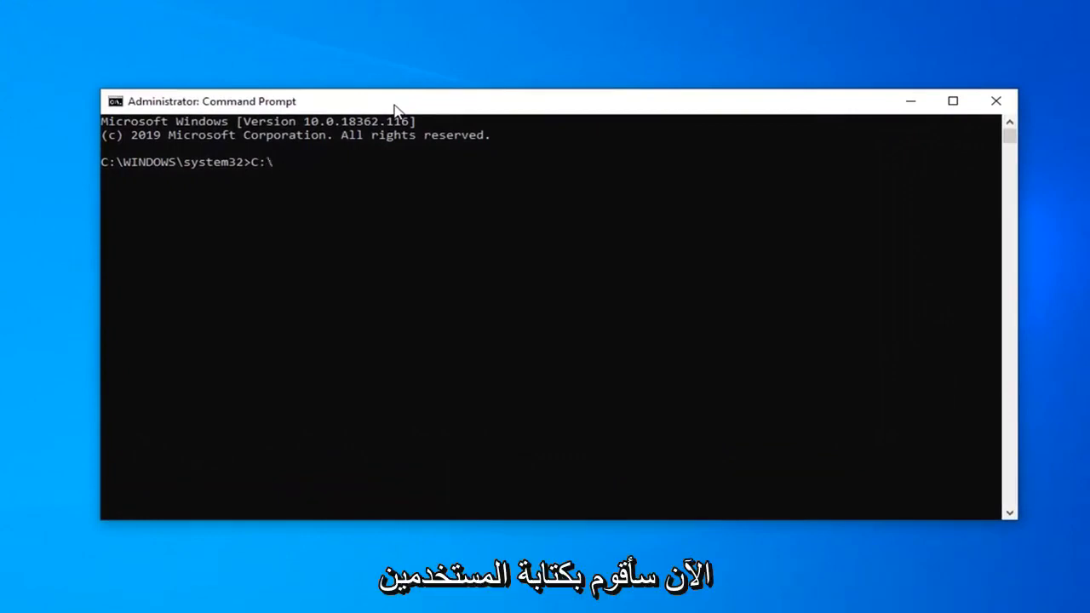
pyautogui.write('Use')
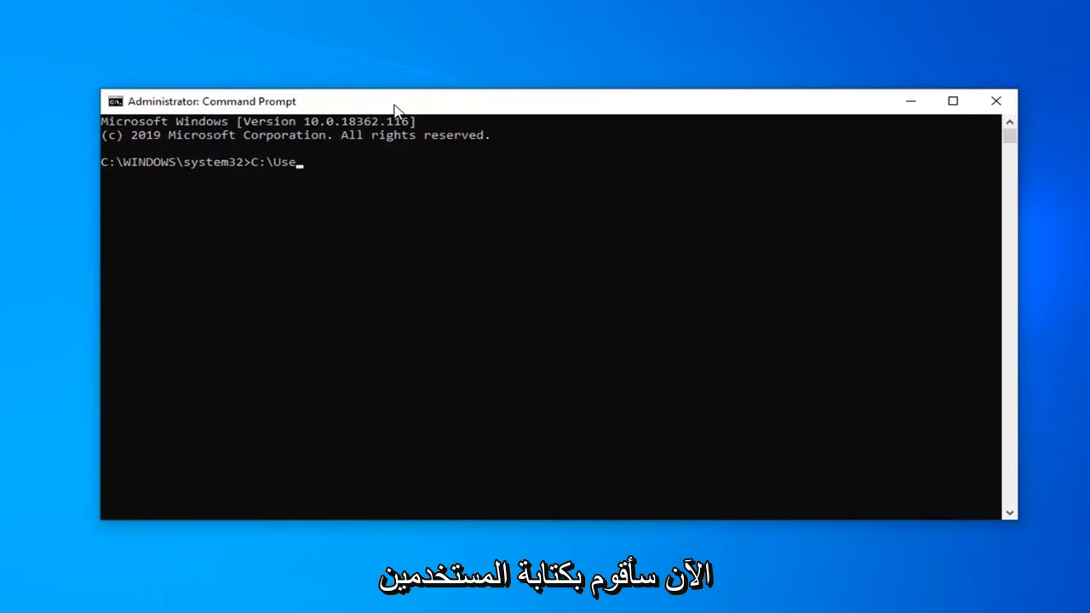
pyautogui.write('rs\\MD')
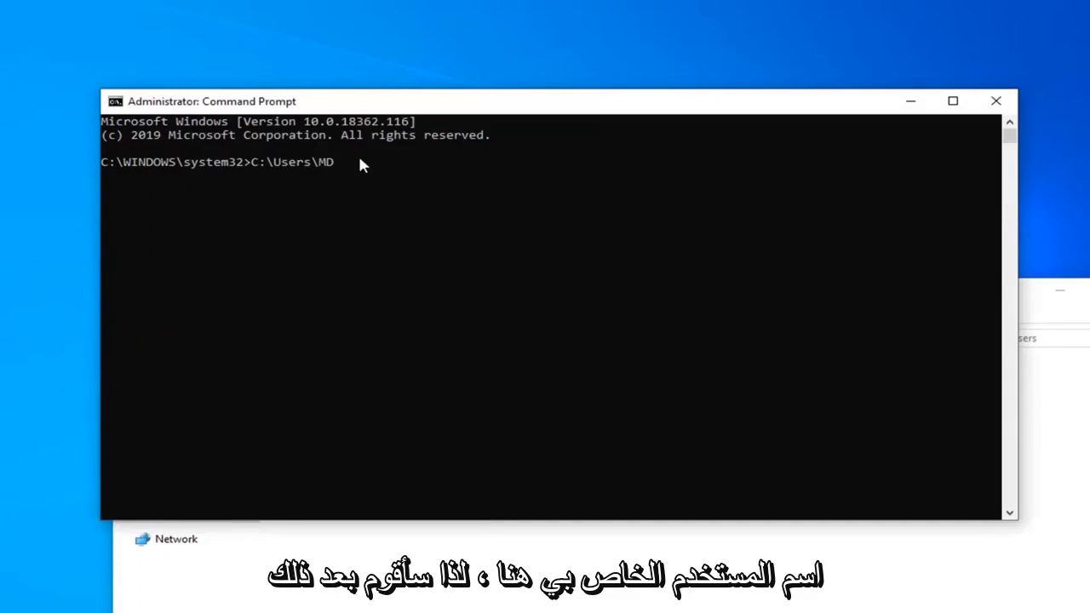
pyautogui.write('Tech')
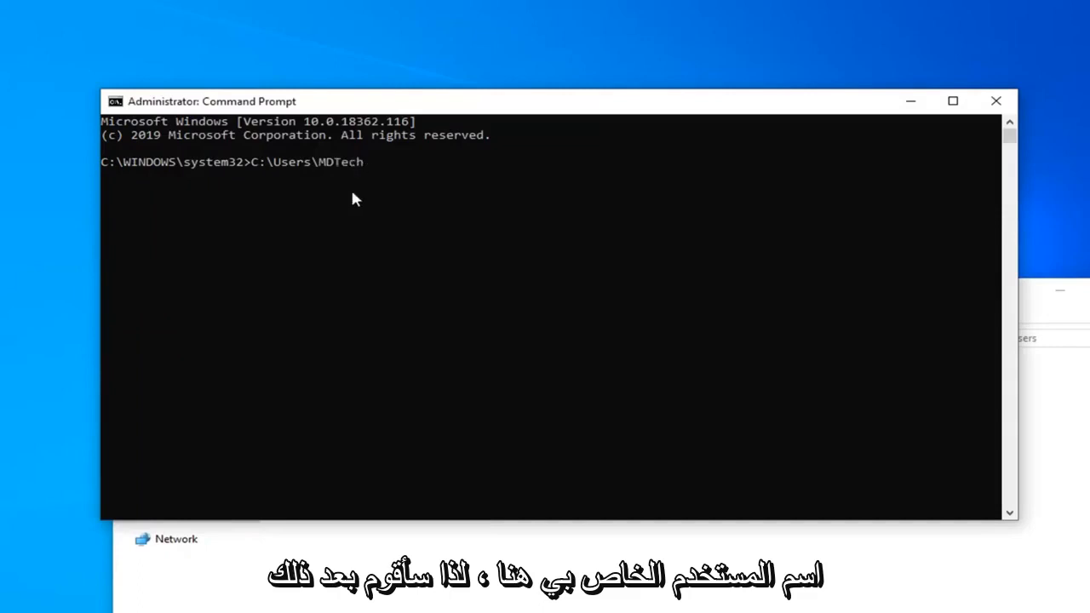
pyautogui.write('\\')
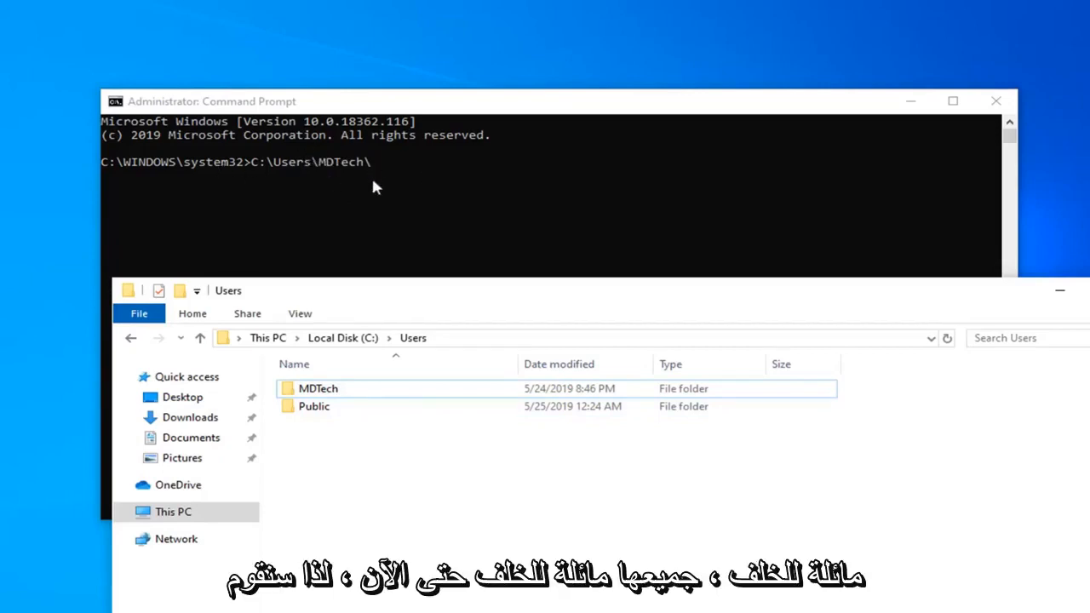
pyautogui.moveTo(318, 389)
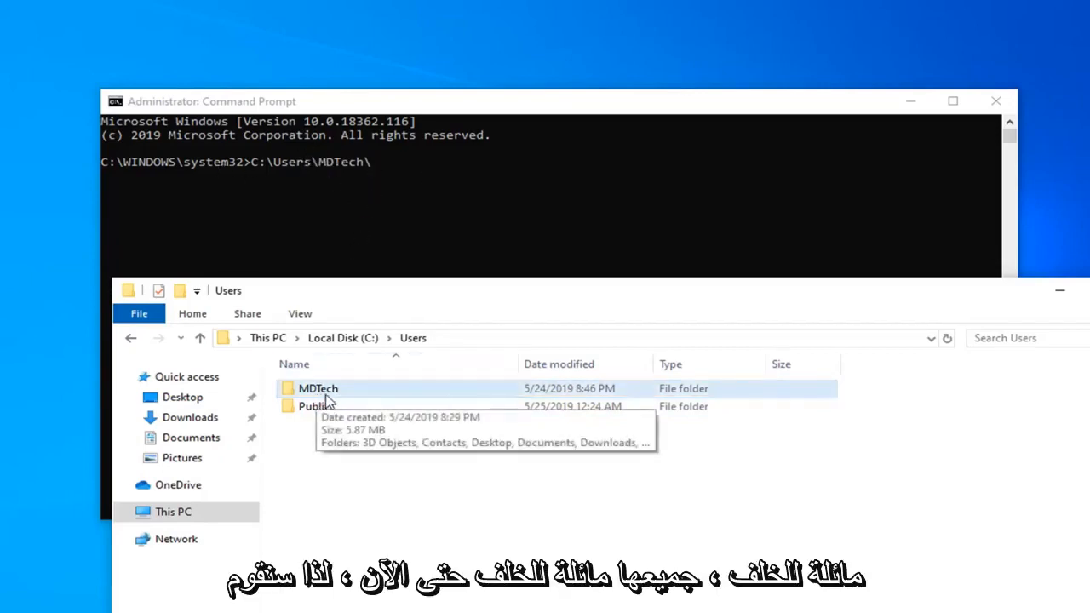
# Open the profile folder and extend the path with Desktop\Image
pyautogui.doubleClick(318, 389)
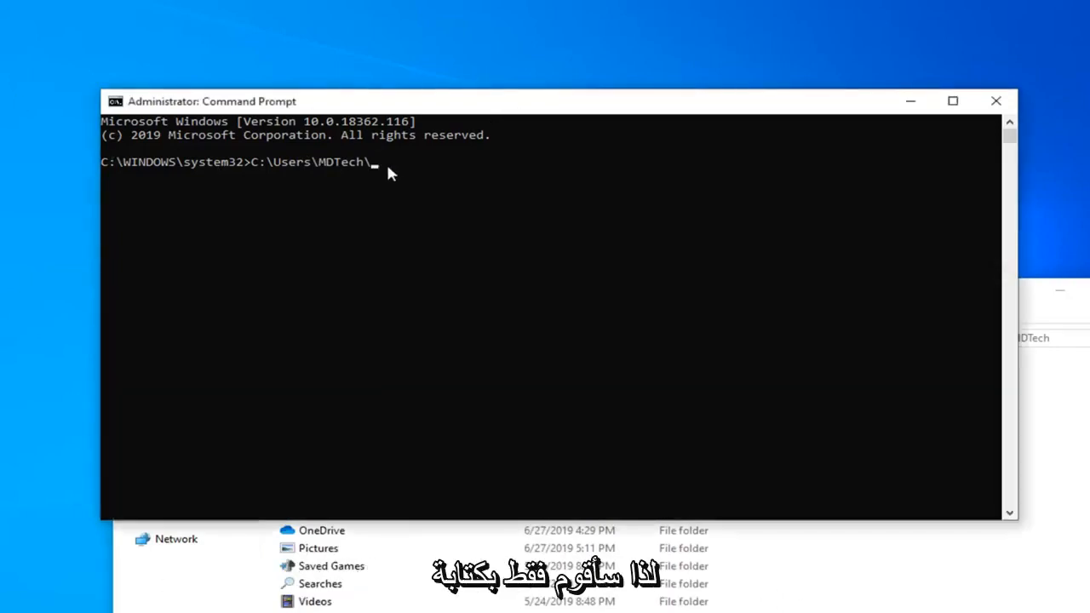
pyautogui.write('Deskto')
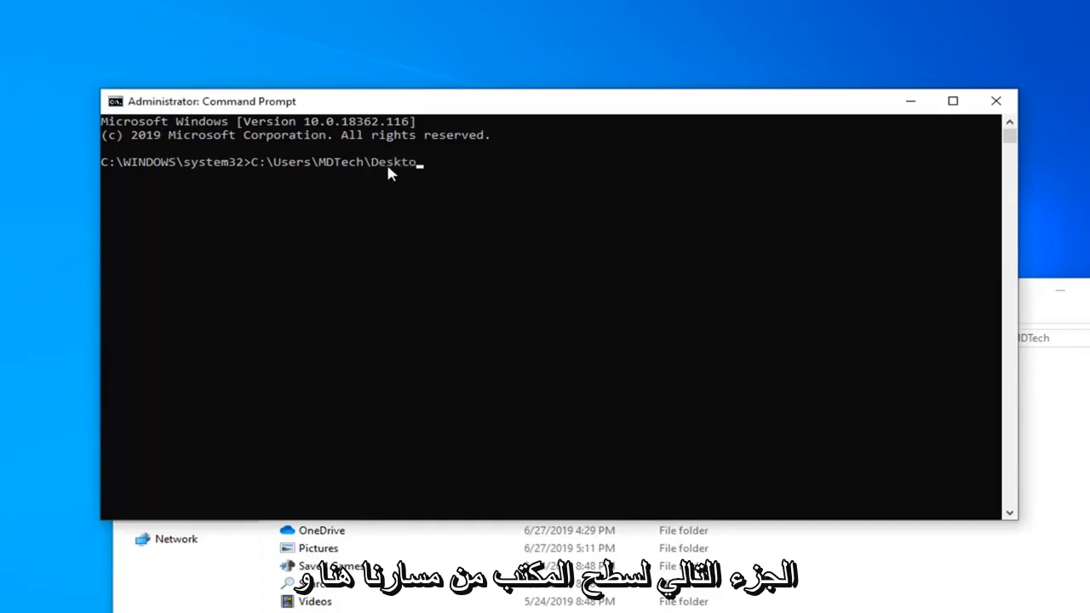
pyautogui.write('p')
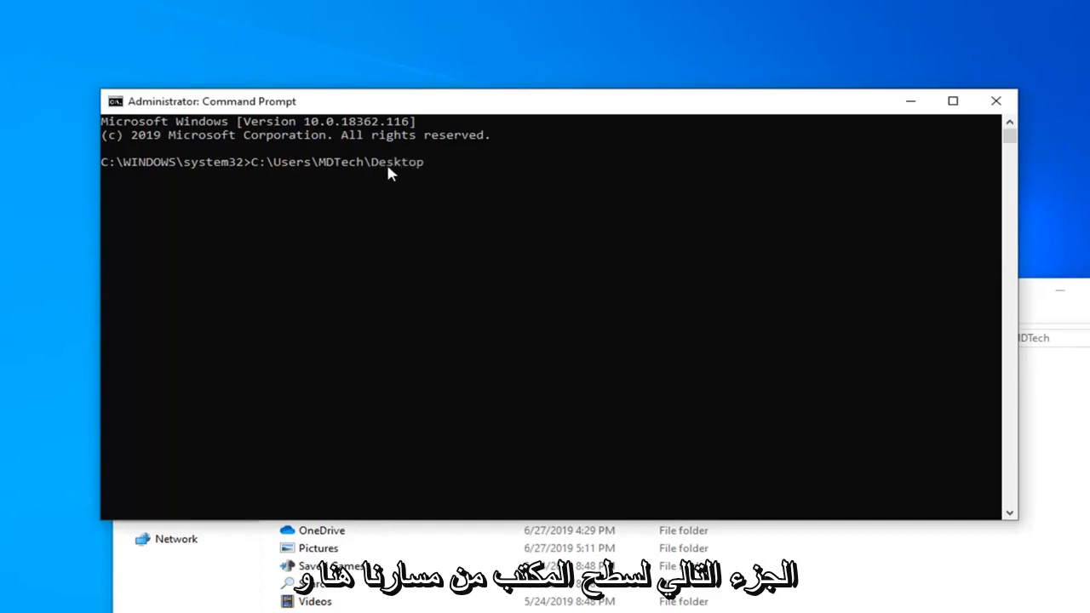
pyautogui.write('\\')
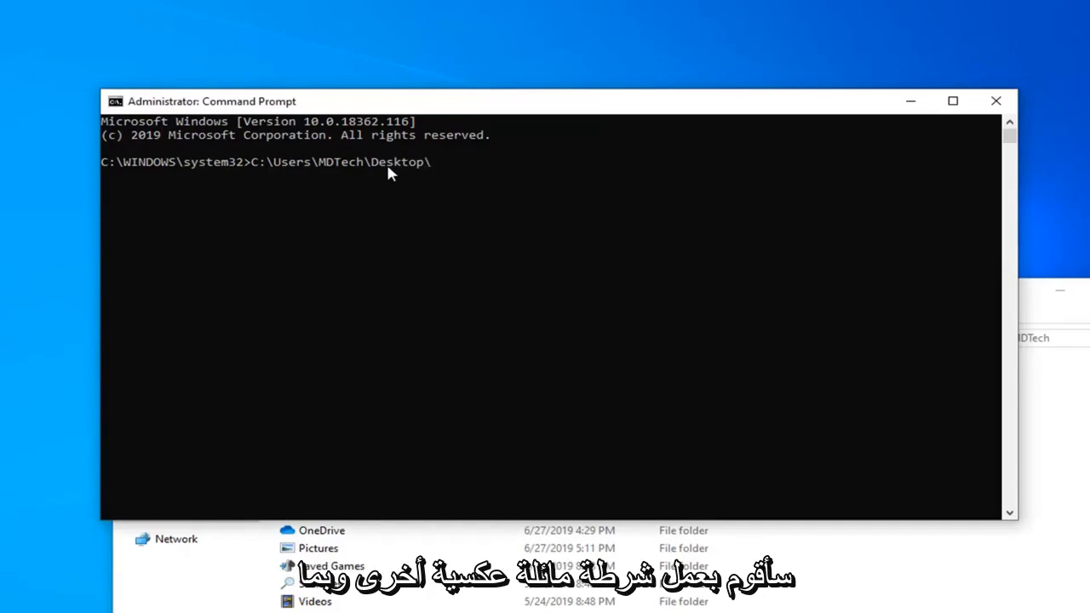
pyautogui.write('Image')
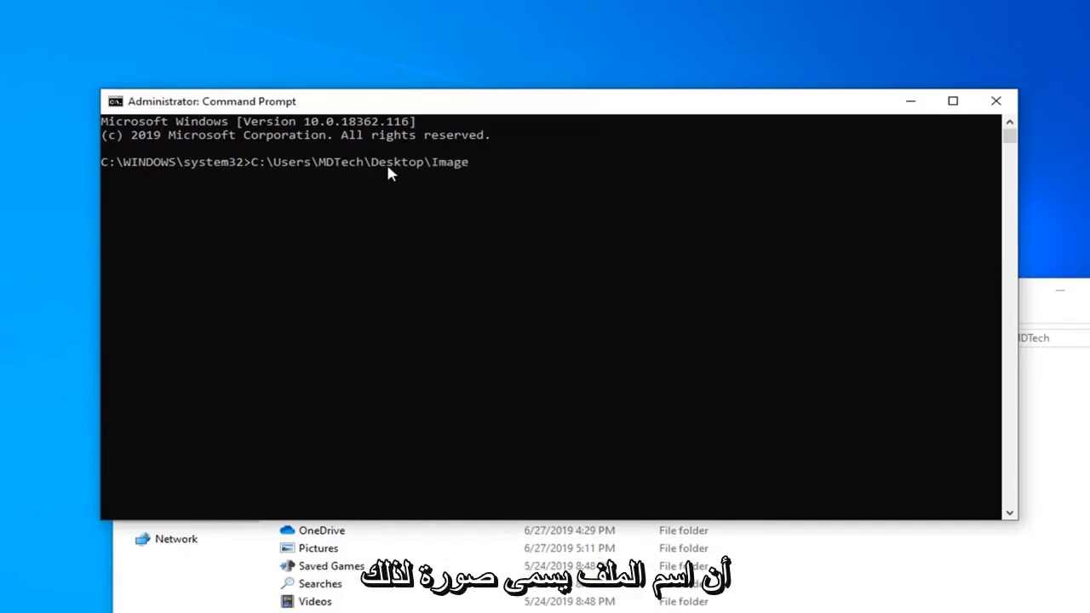
pyautogui.write('.')
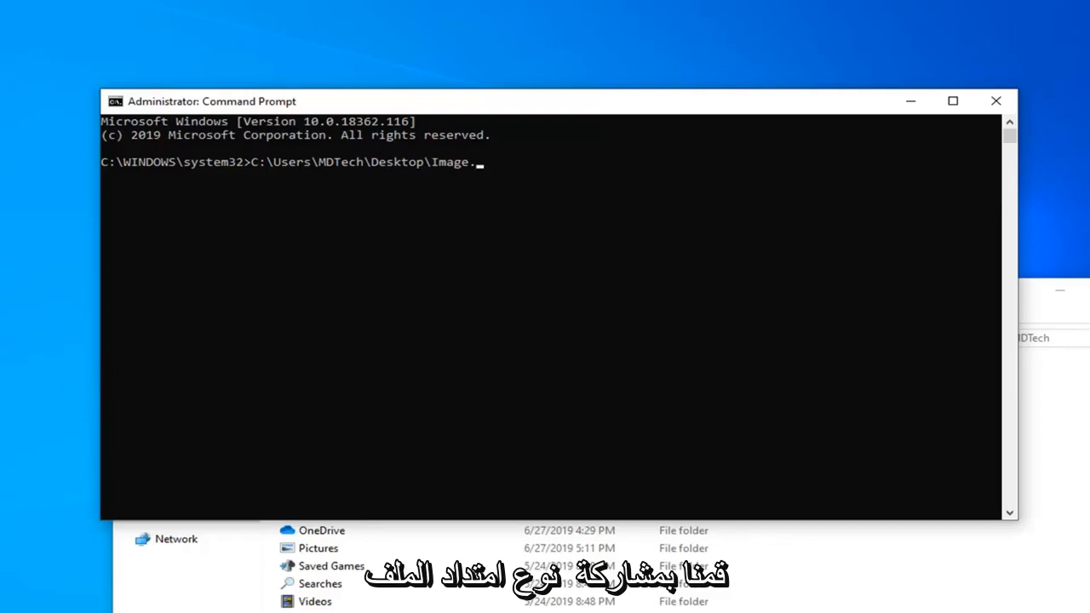
# Open the Image file's Properties to confirm it is a PNG
pyautogui.rightClick(51, 554)
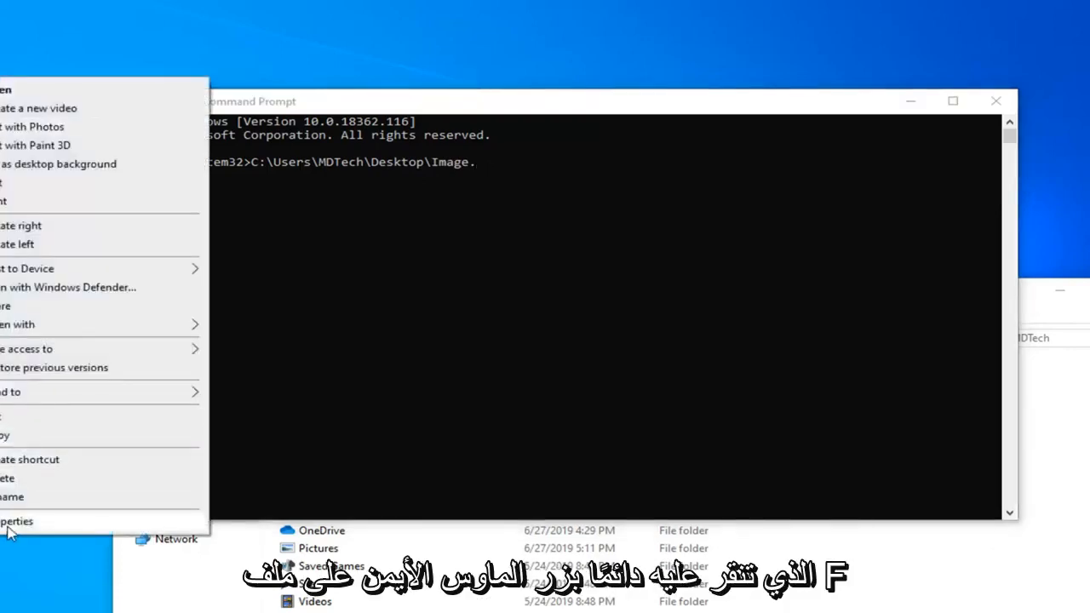
pyautogui.click(17, 520)
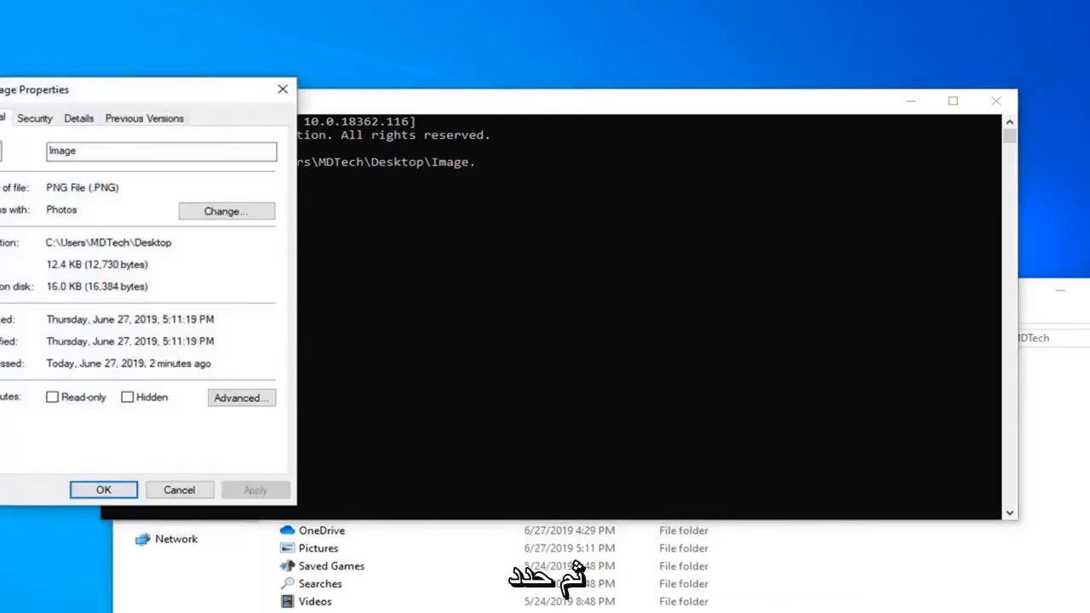
pyautogui.moveTo(346, 75)
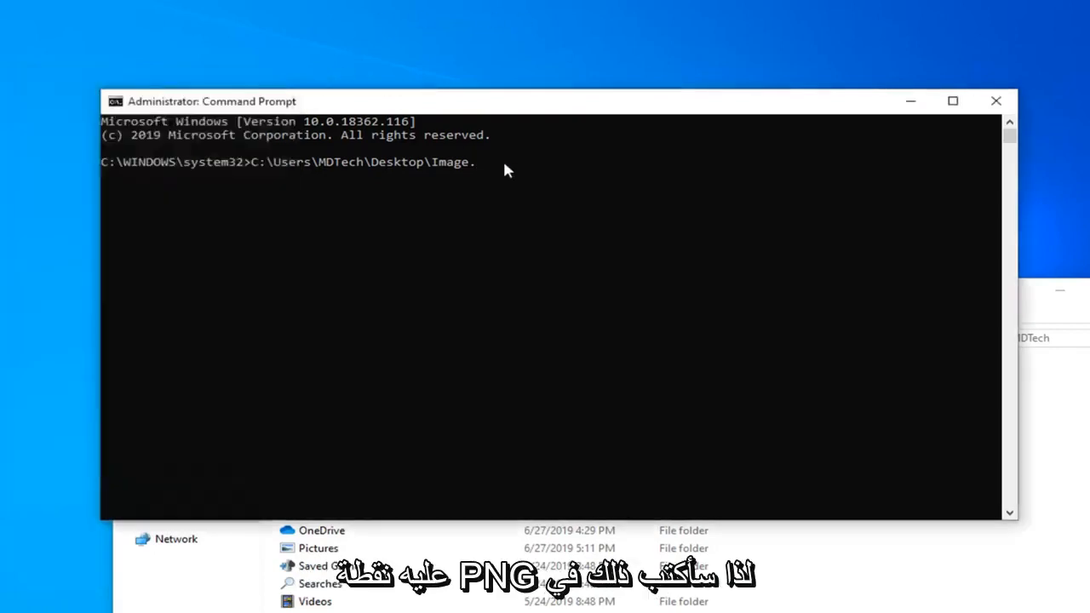
# Replace the trailing dot with .png so the path ends in Image.png
pyautogui.press('Backspace')
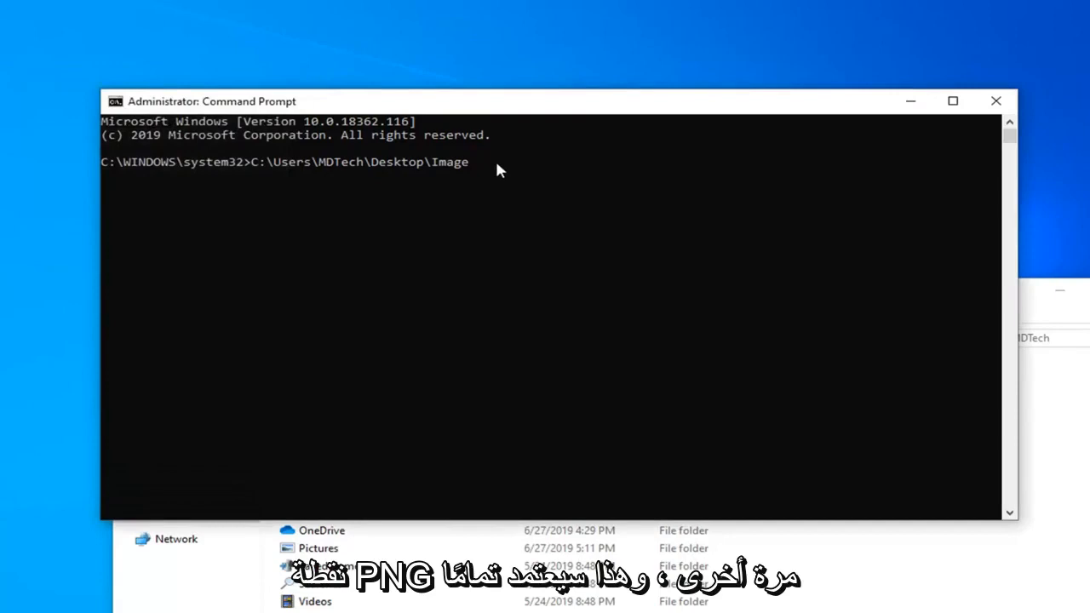
pyautogui.write('.png')
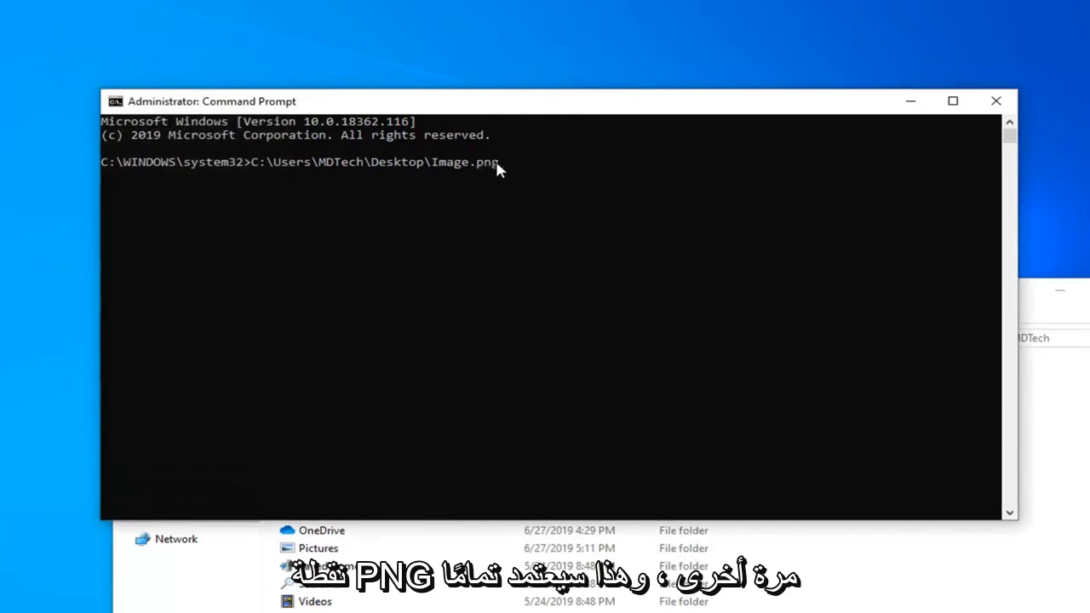
pyautogui.moveTo(415, 172)
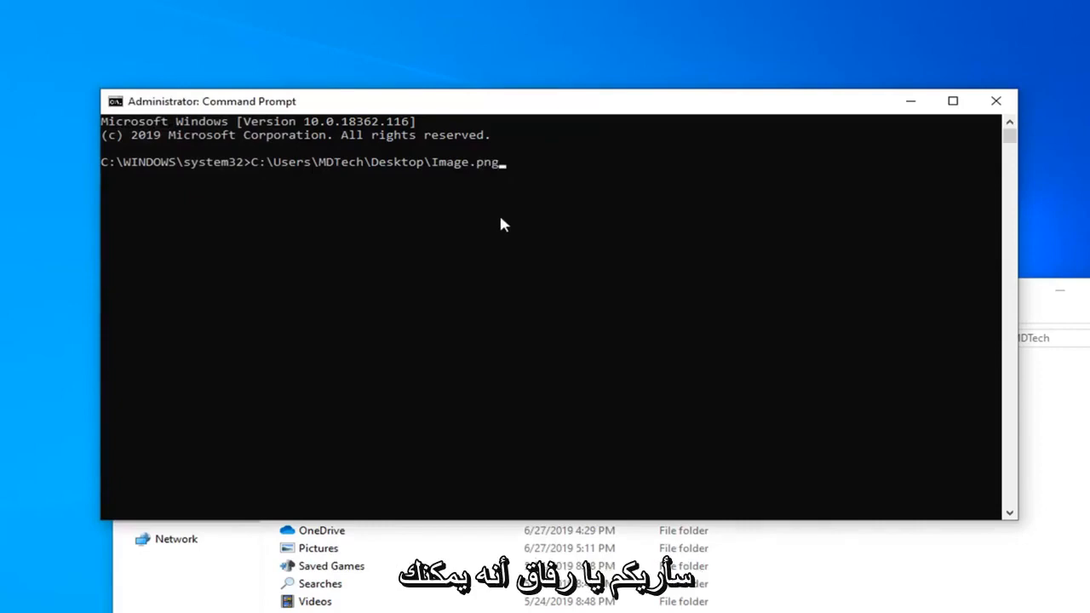
pyautogui.moveTo(496, 220)
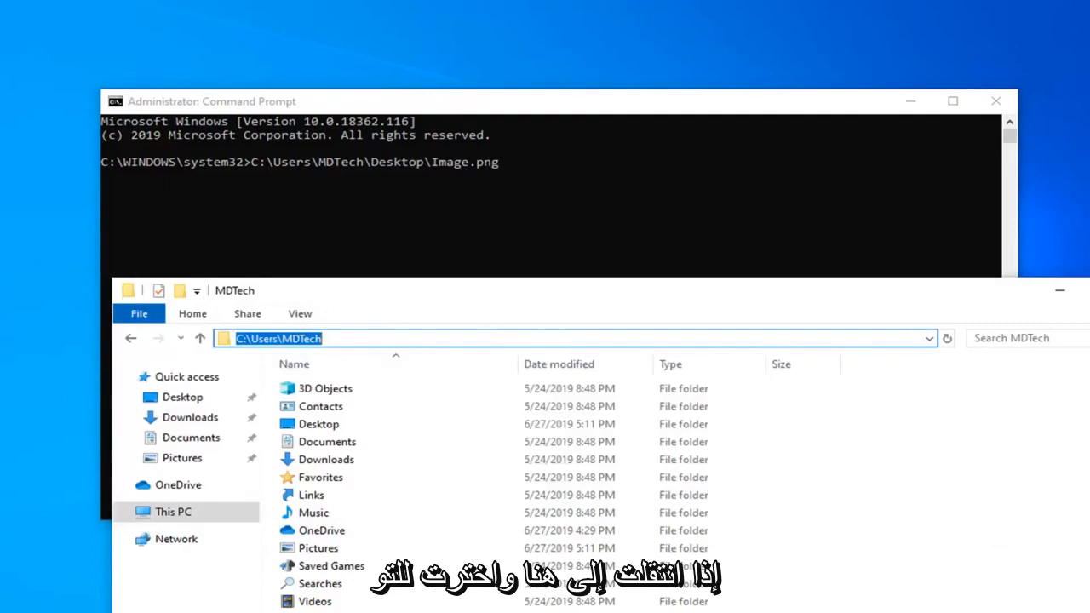
# Bring up the copy menu on the profile folder's address path in File Explorer
pyautogui.rightClick(279, 338)
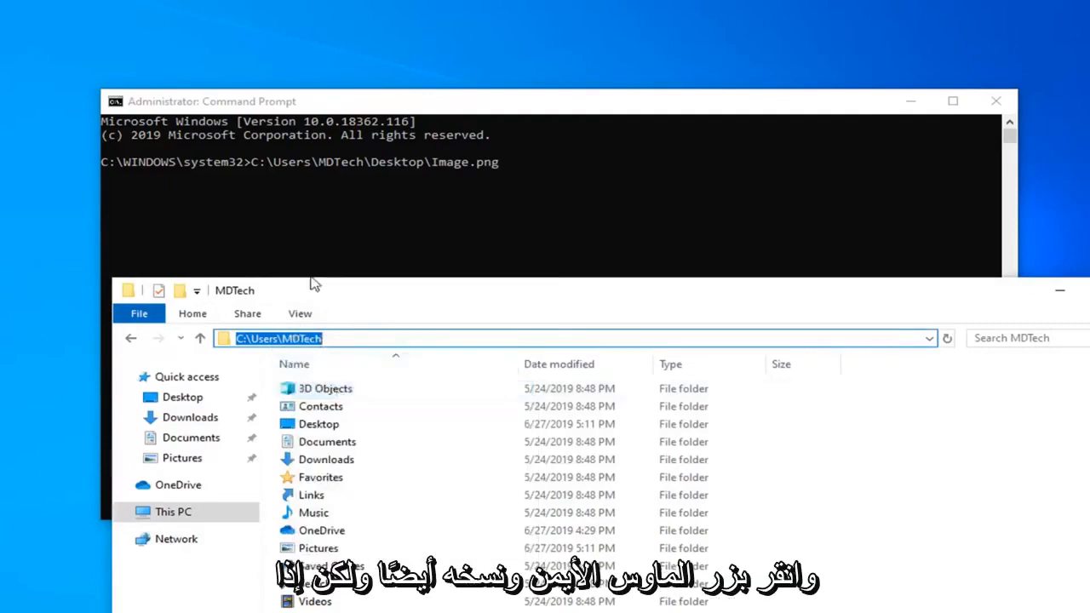
pyautogui.moveTo(383, 131)
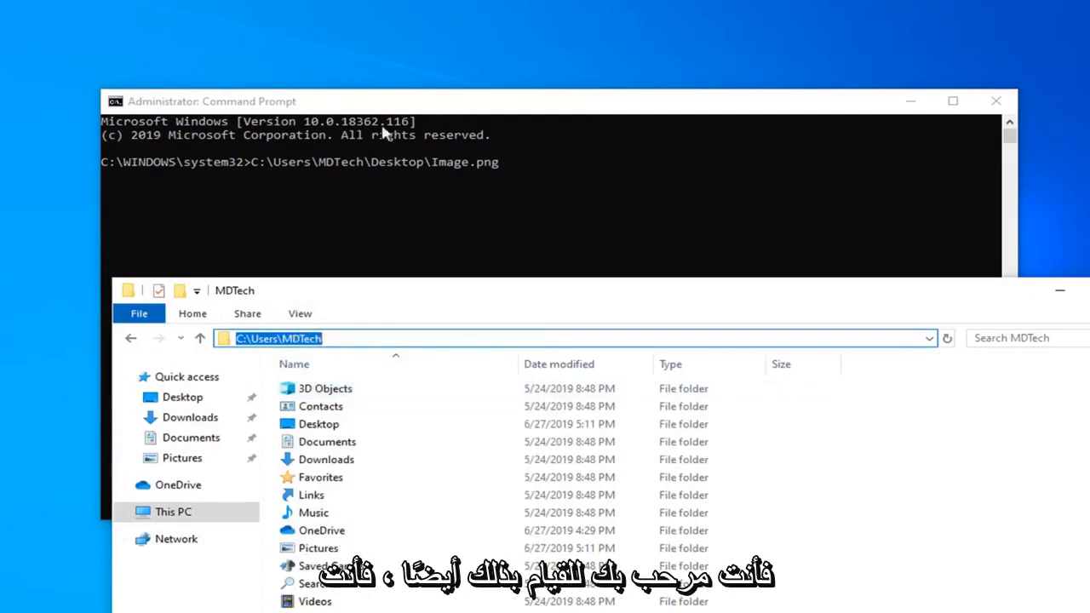